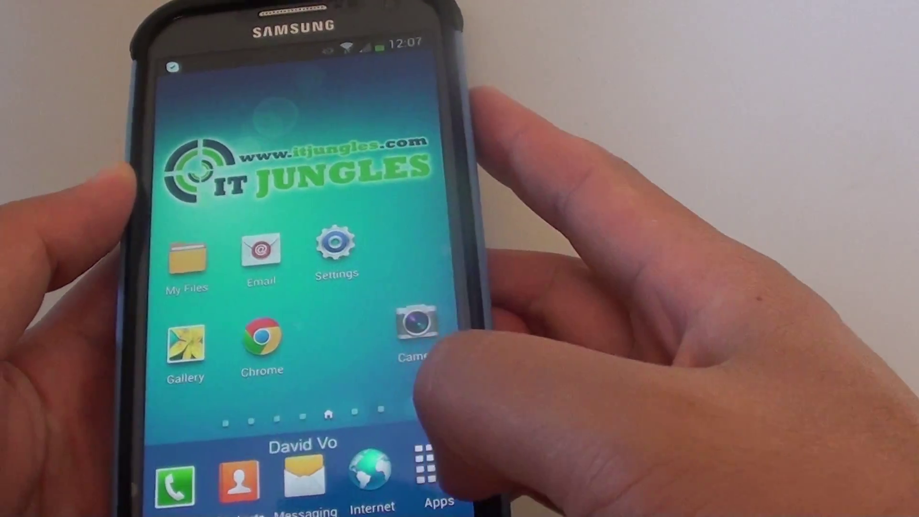
Launch My Files from the home screen, landing in the Download folder.
click(425, 467)
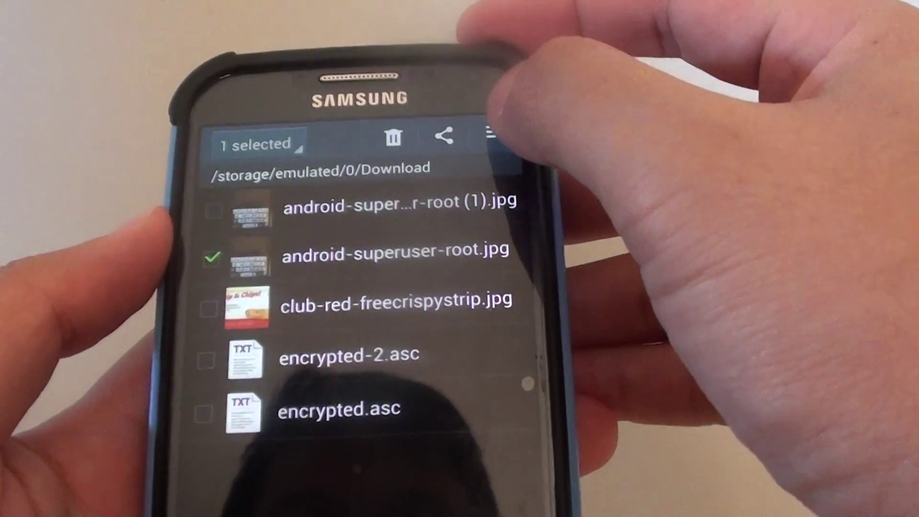
click(491, 136)
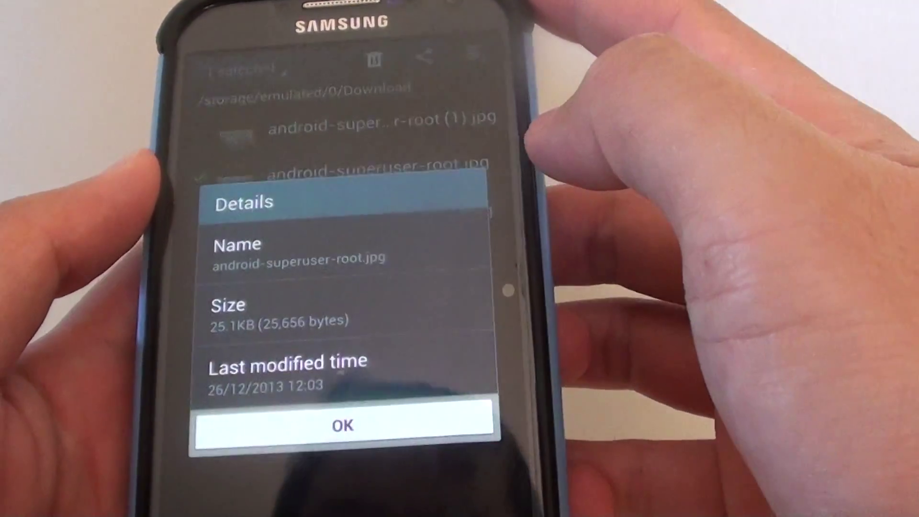
click(344, 426)
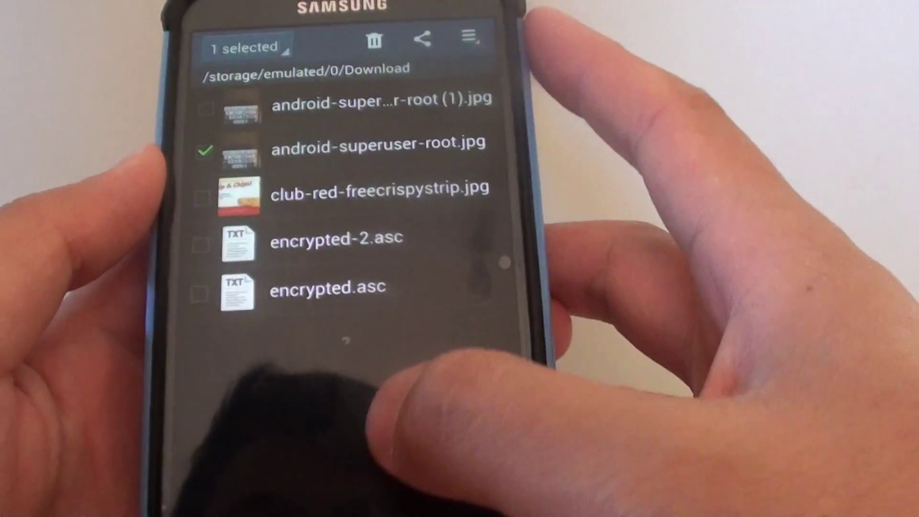